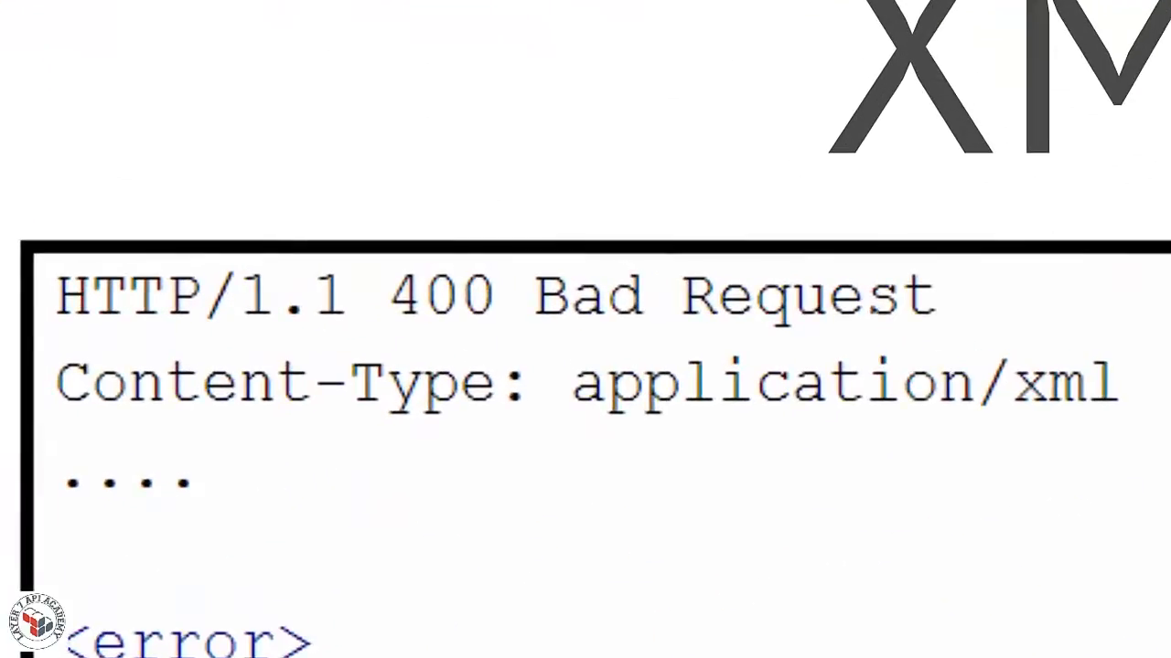
pyautogui.scroll(-3)
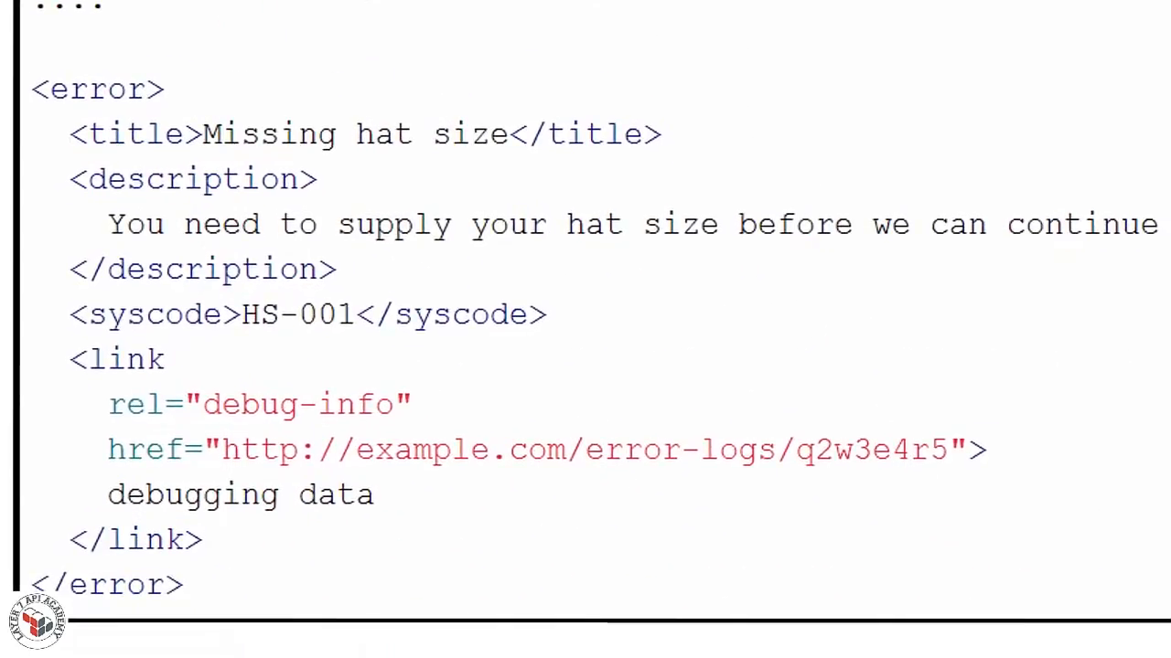